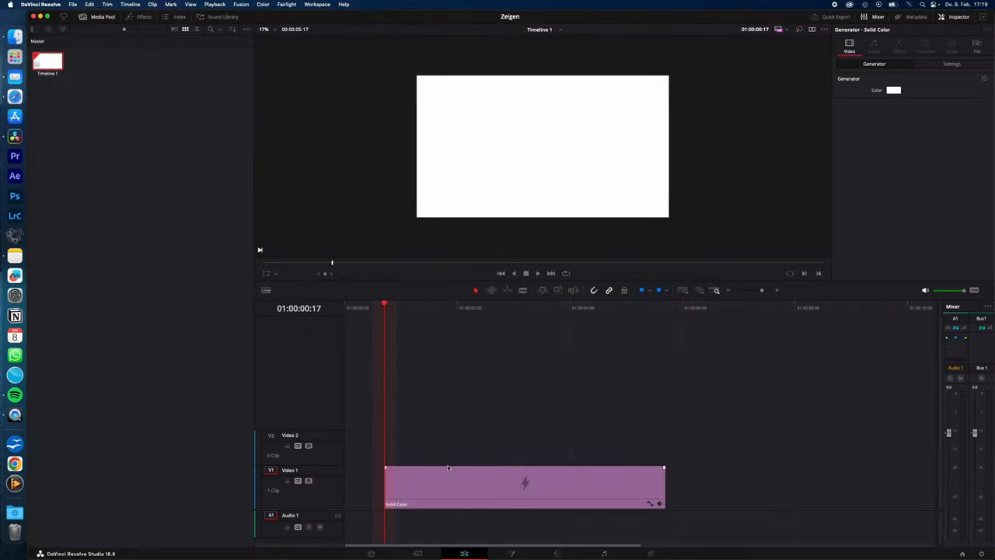
Step: Add a black bold TYPEWRITER Text title on V2 and set Write On End to 0 so it starts hidden
{"action": "left_click", "coordinate": [143, 15]}
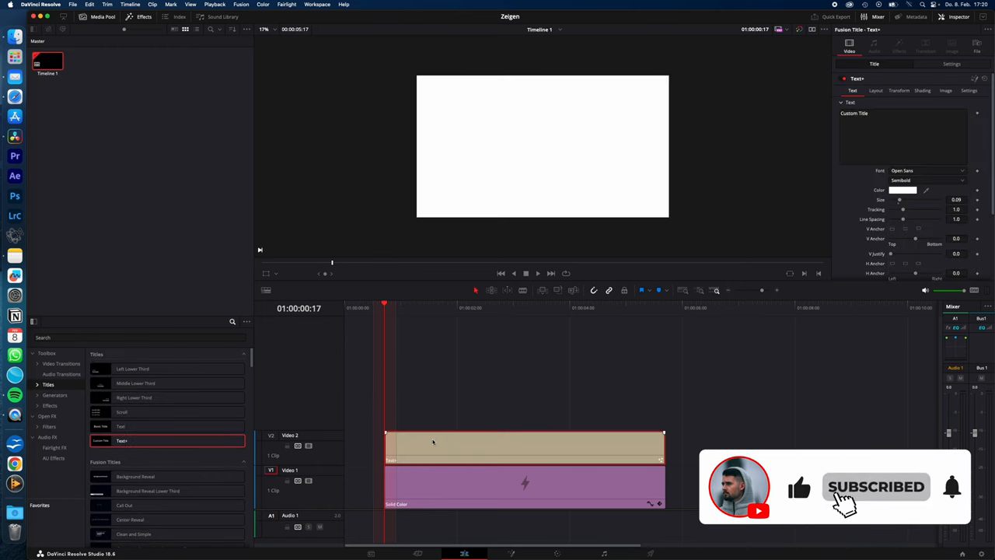
{"action": "left_click", "coordinate": [925, 169]}
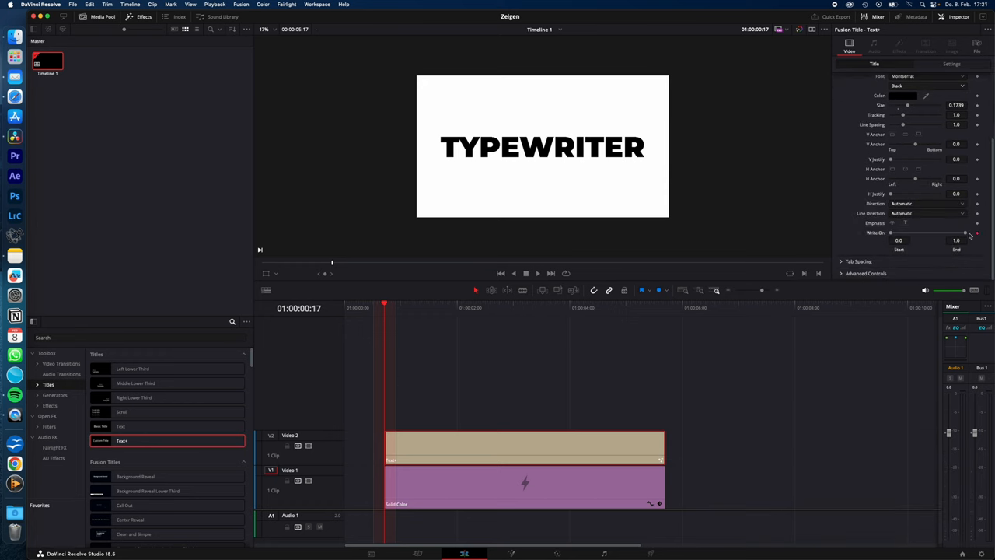
{"action": "left_click_drag", "start_coordinate": [965, 233], "coordinate": [883, 234]}
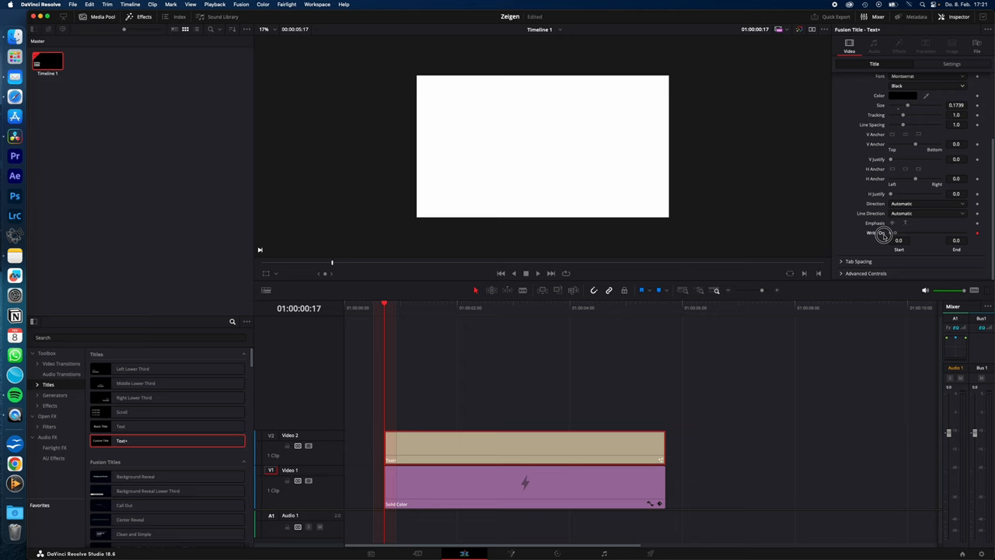